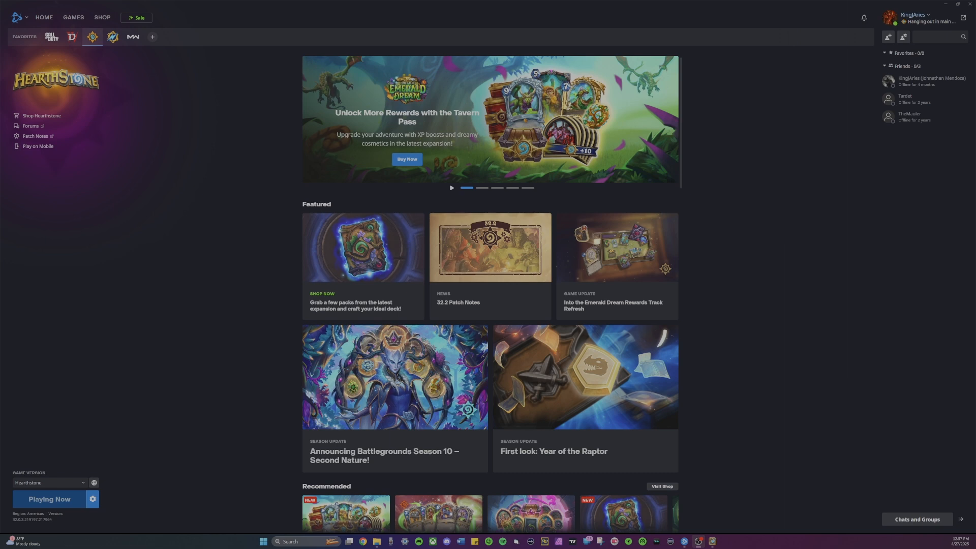
mouse_move(732, 221)
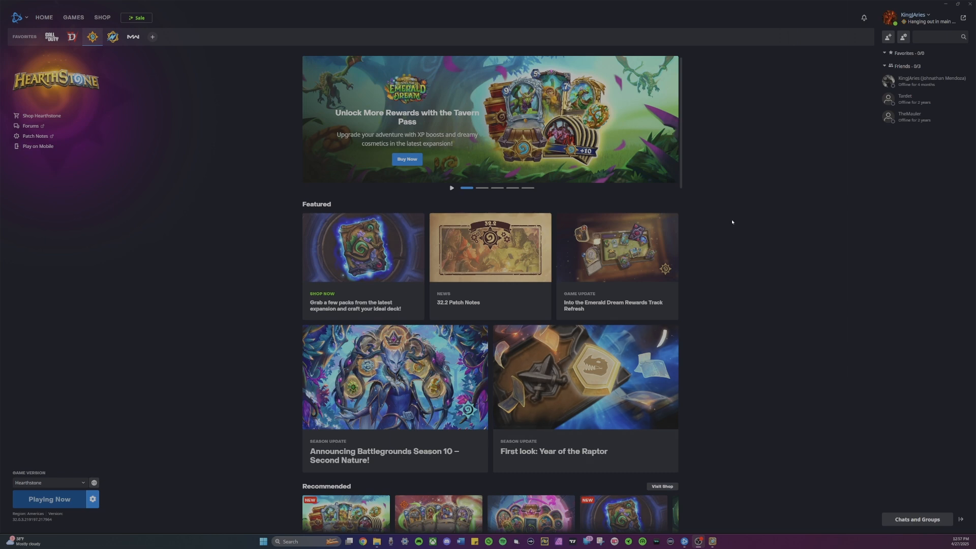
mouse_move(759, 290)
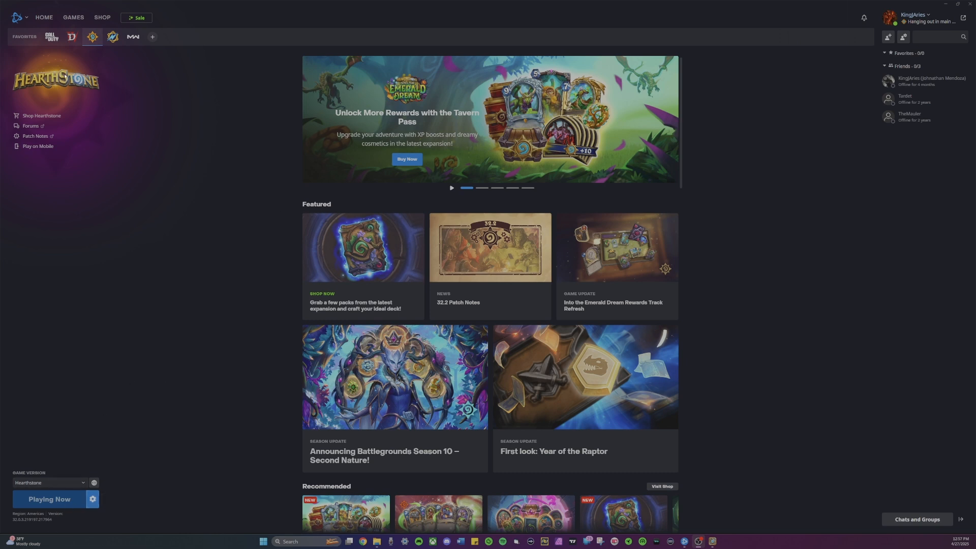
mouse_move(19, 18)
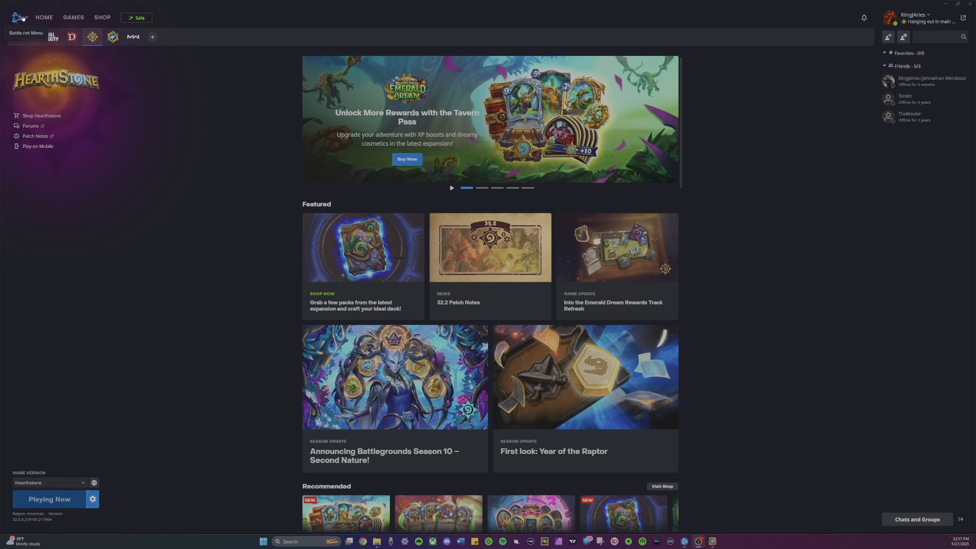
Enable 'Allow multiple instances of Battle.net' under App > Advanced Features in Settings
click(18, 17)
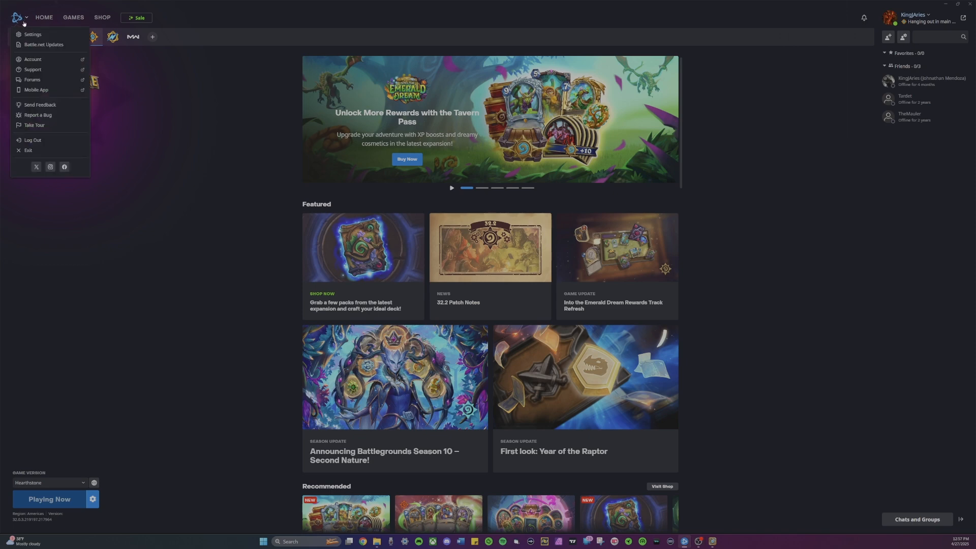
click(32, 35)
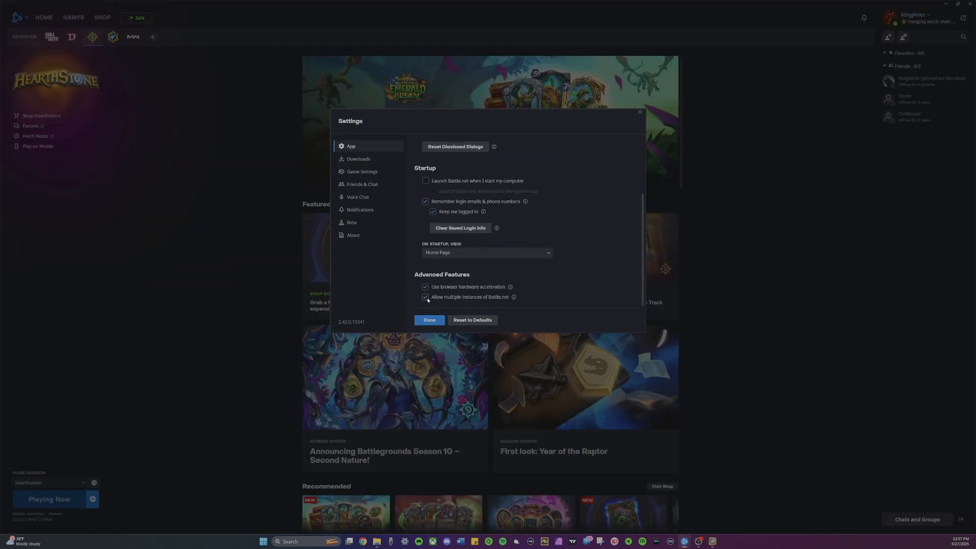
click(429, 320)
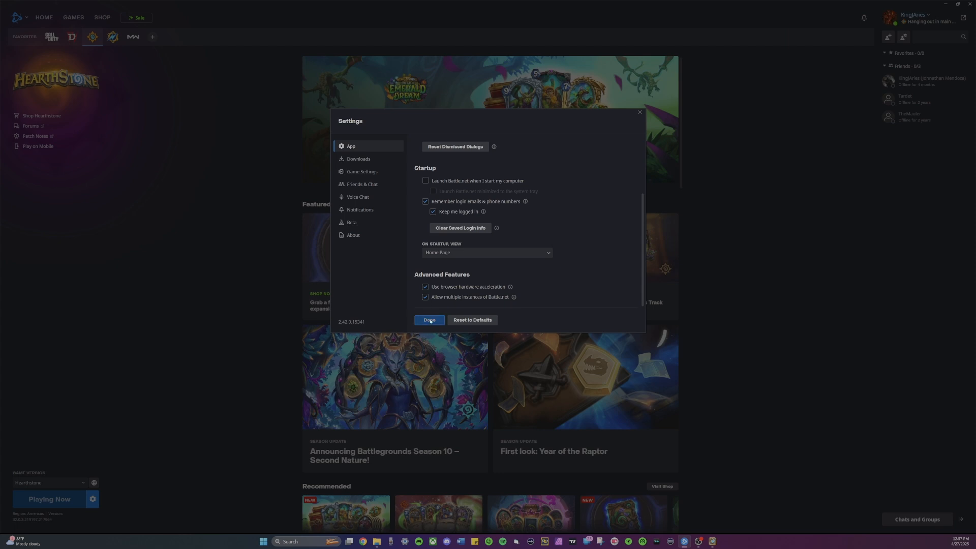
Save the settings with Done and start launching a second client from the taskbar icon
click(429, 320)
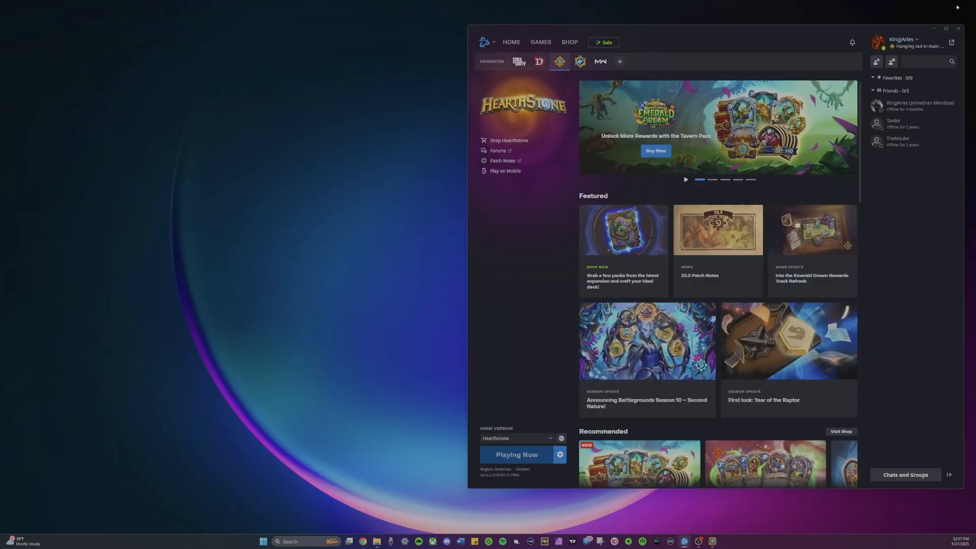
mouse_move(442, 402)
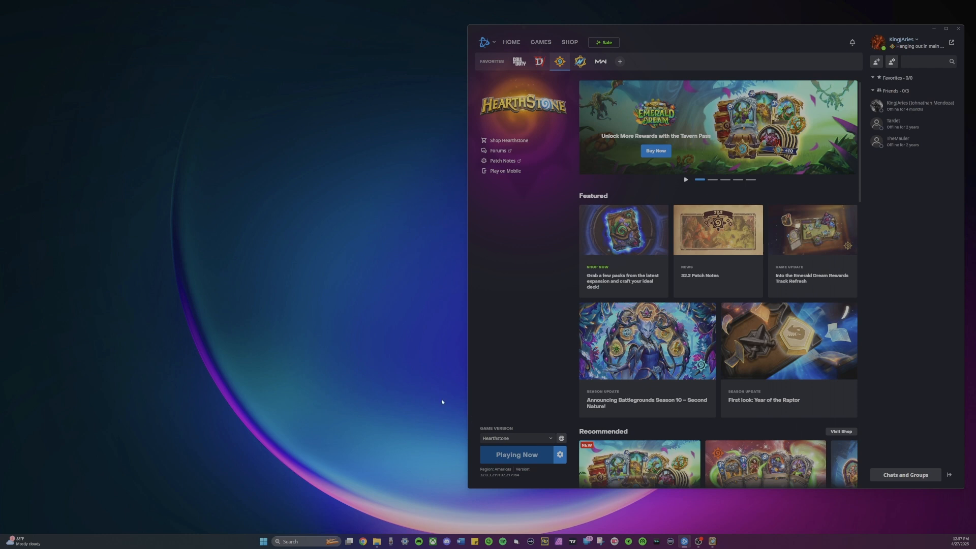
mouse_move(300, 225)
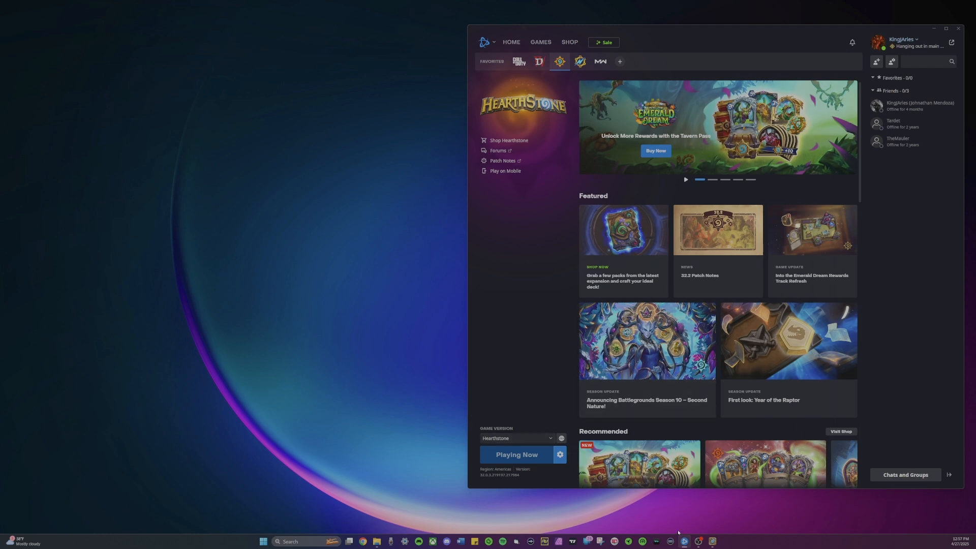
right_click(698, 541)
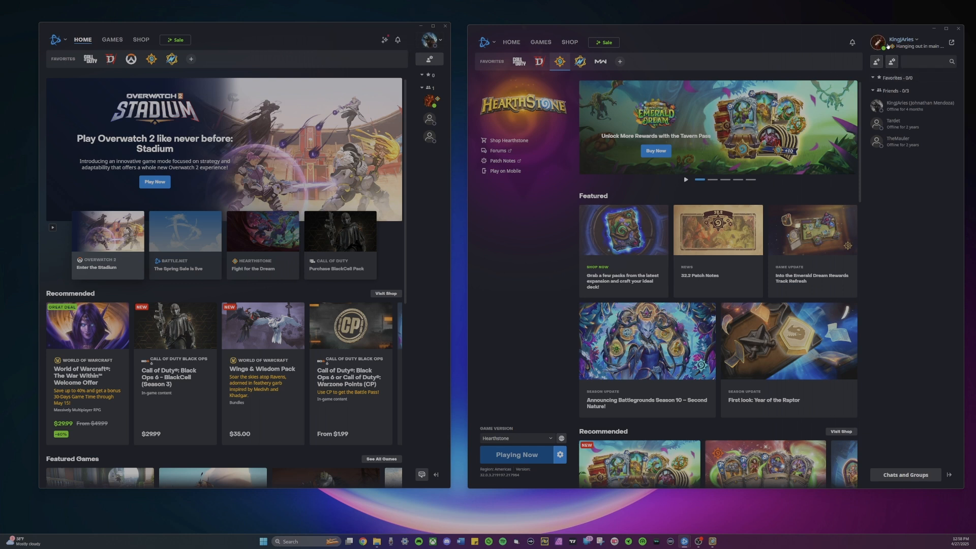
mouse_move(550, 286)
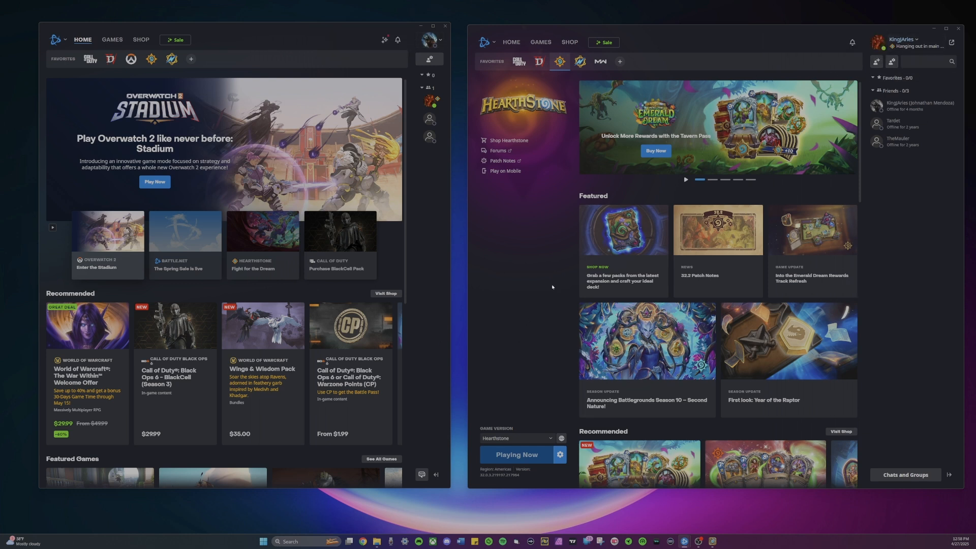
mouse_move(534, 333)
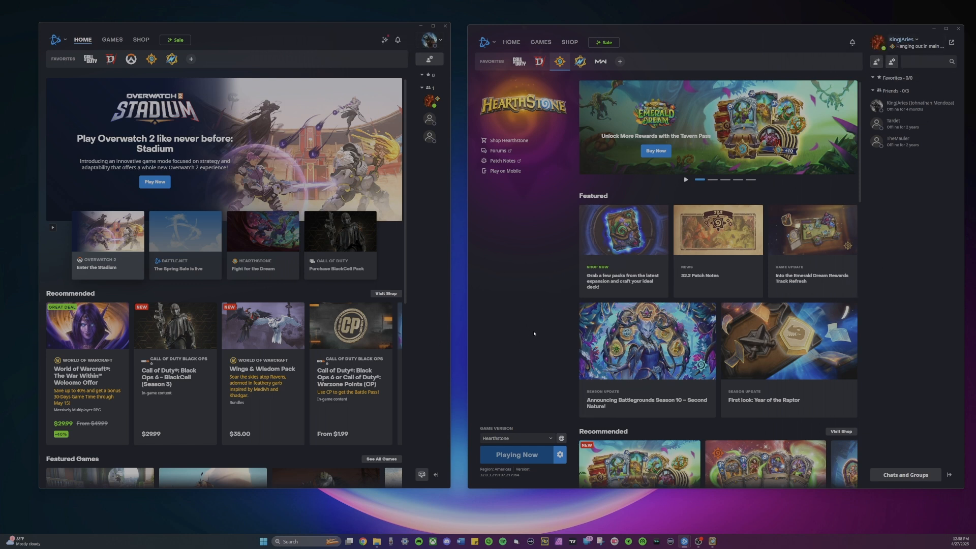
mouse_move(559, 61)
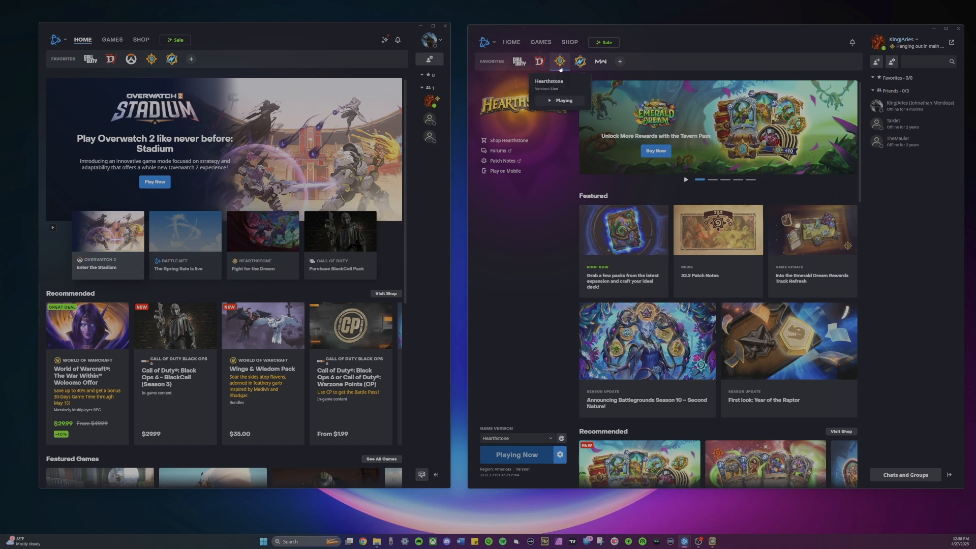
mouse_move(559, 60)
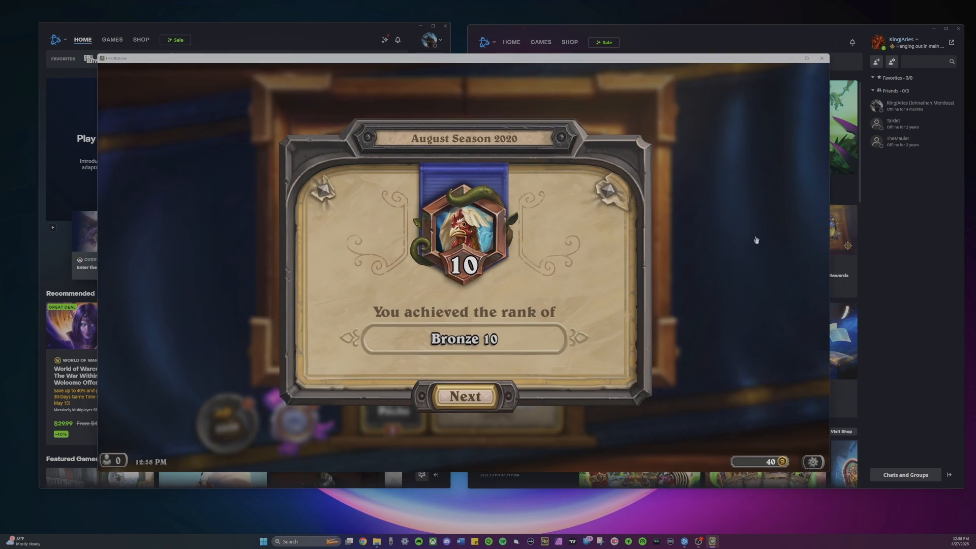
mouse_move(572, 324)
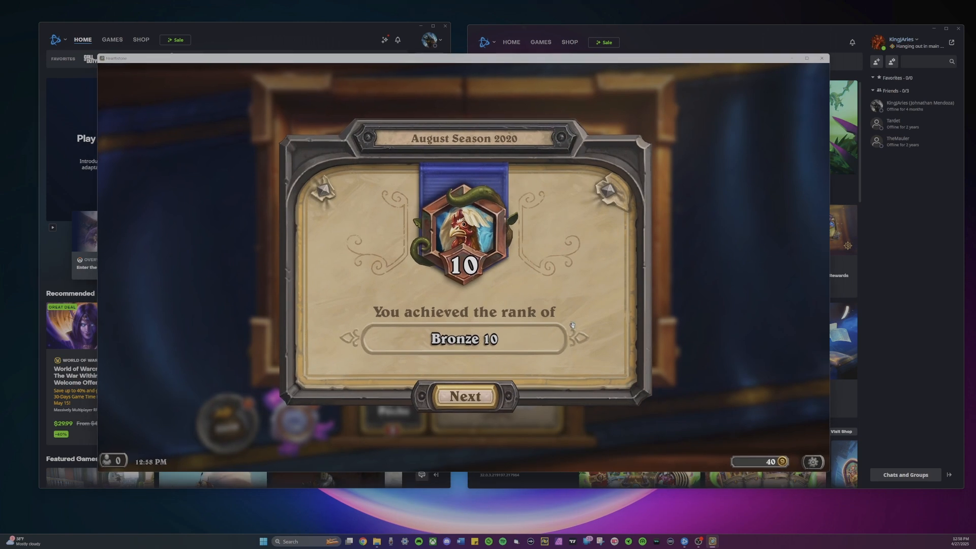
mouse_move(585, 62)
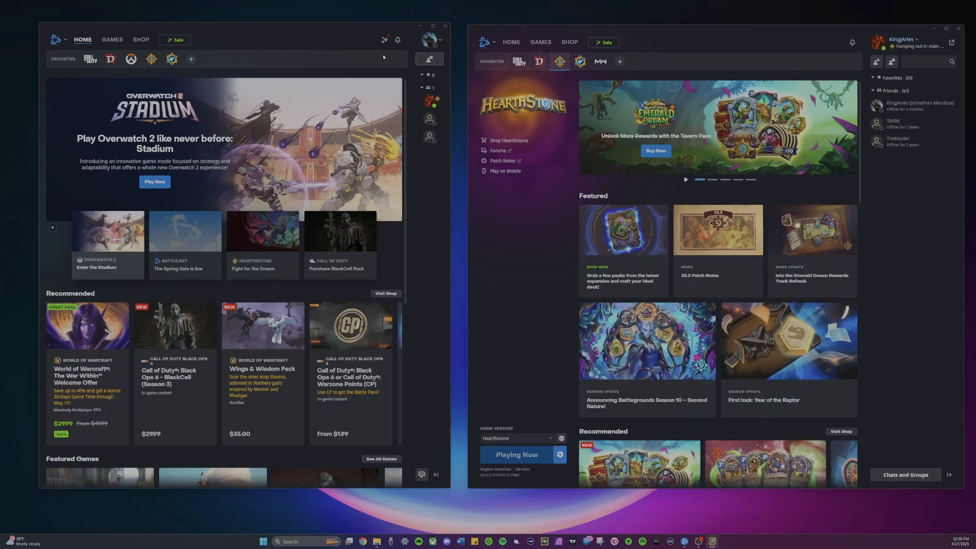
mouse_move(150, 59)
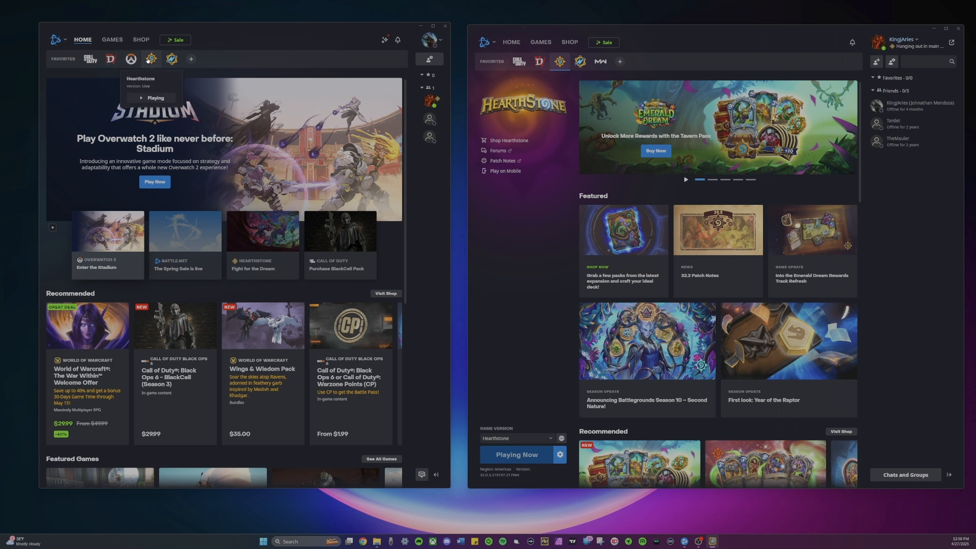
mouse_move(500, 392)
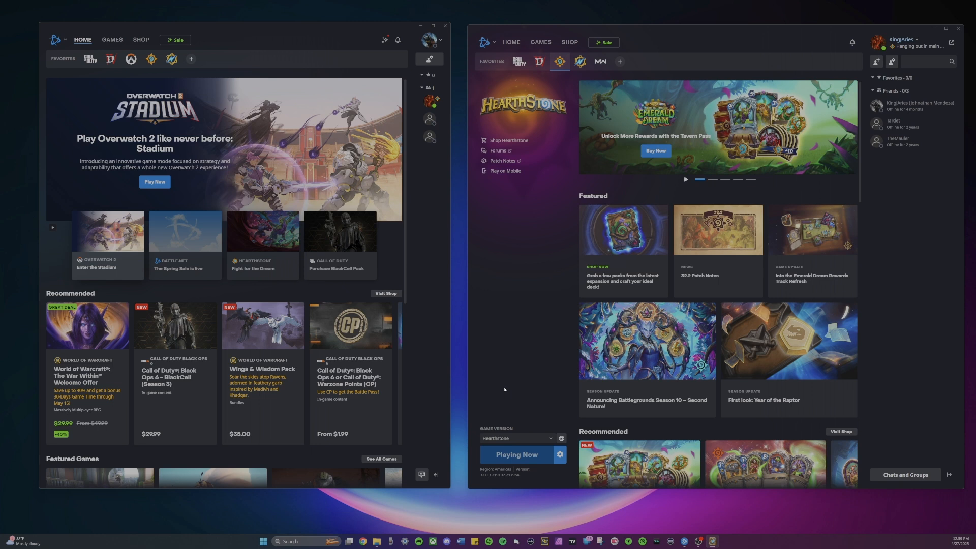
mouse_move(524, 359)
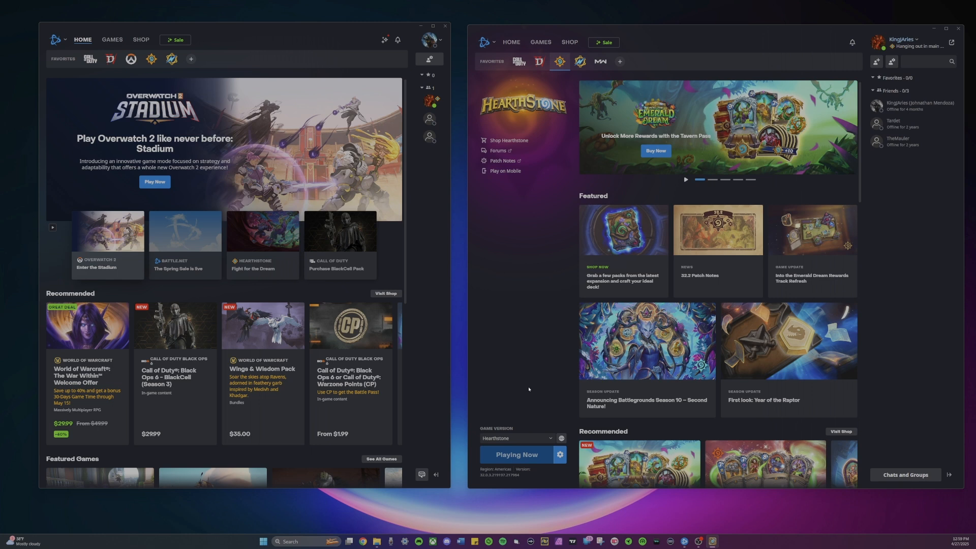
mouse_move(500, 346)
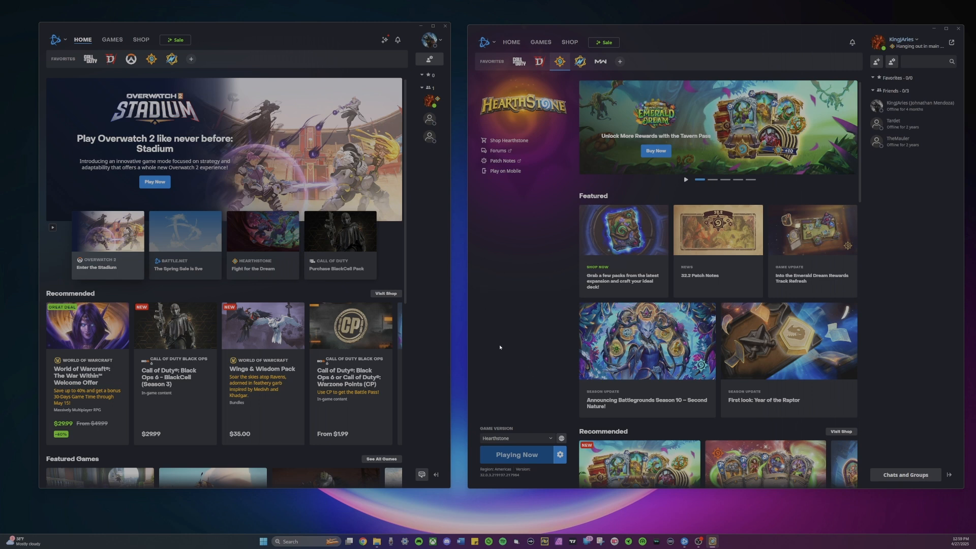
mouse_move(492, 368)
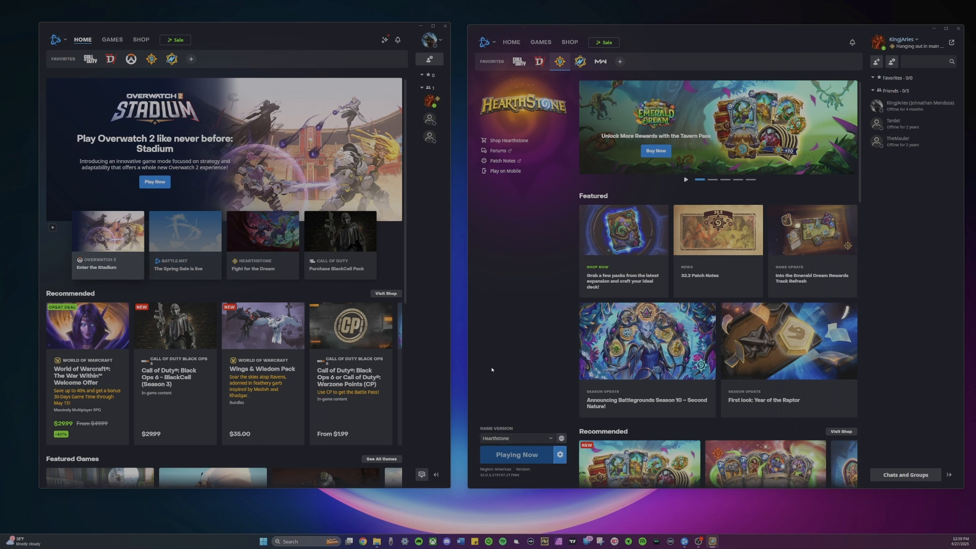
Switch the left client to the Hearthstone page from the favorites bar
click(151, 59)
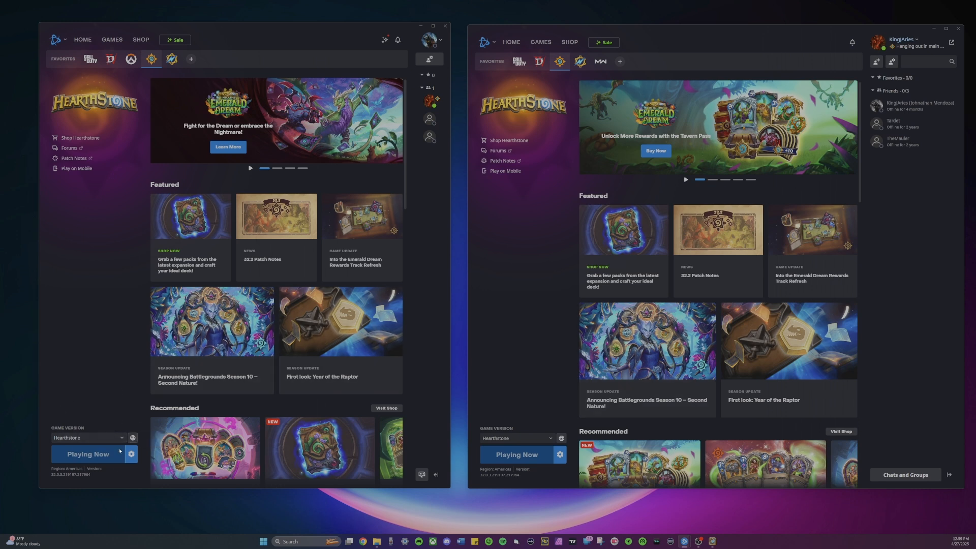
mouse_move(433, 395)
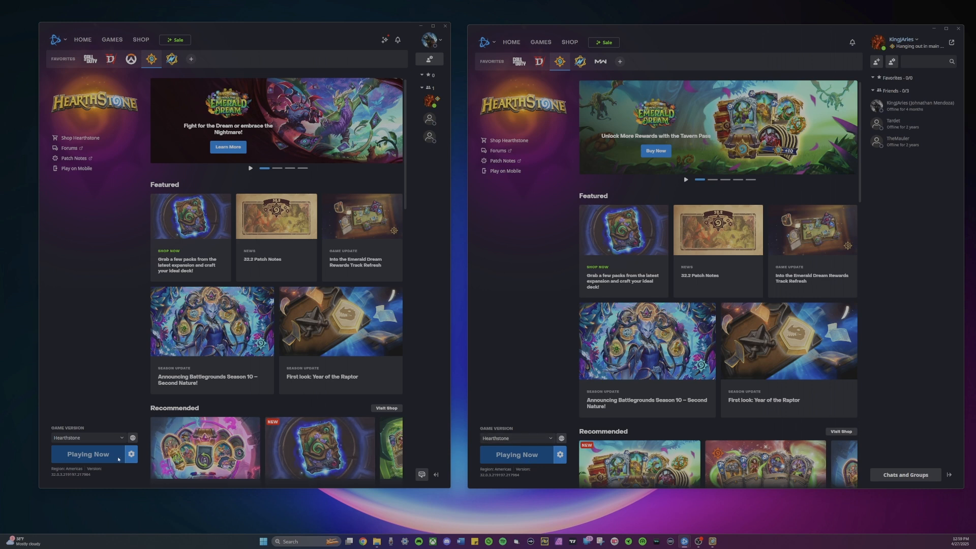
mouse_move(559, 454)
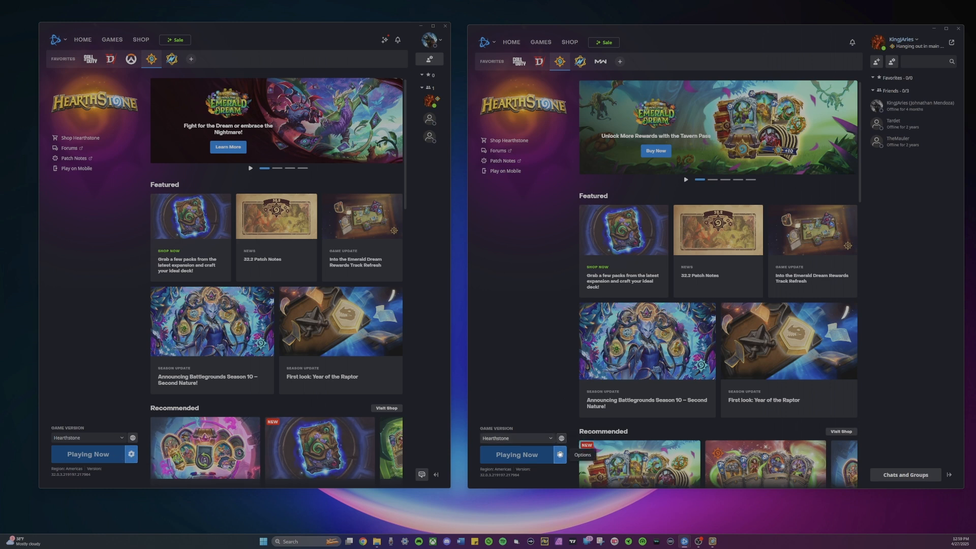
click(559, 454)
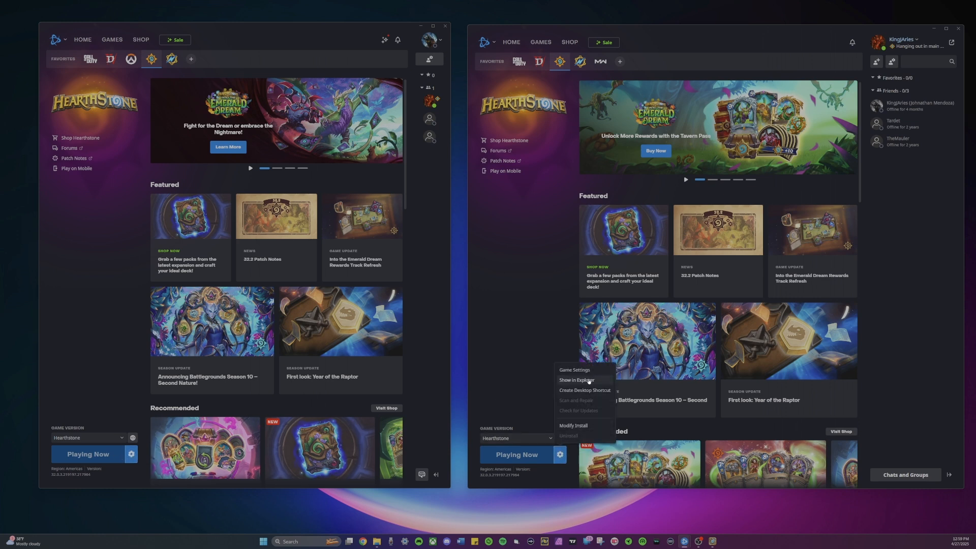
click(575, 380)
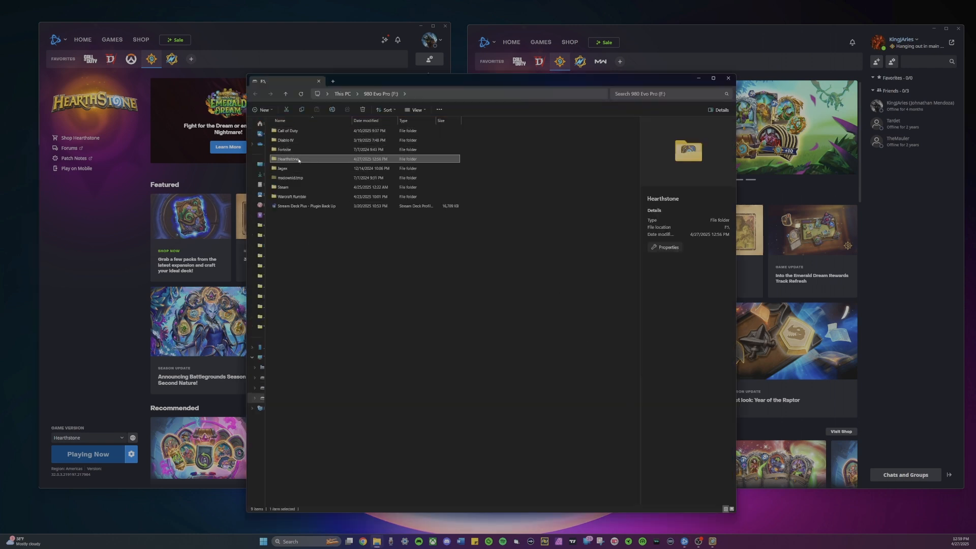
mouse_move(298, 160)
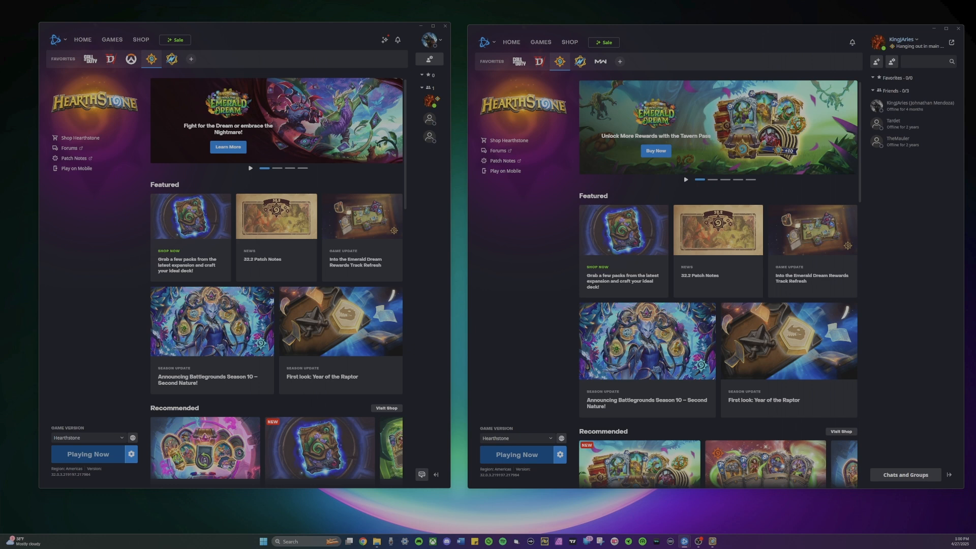
Bring up Hearthstone and dismiss the August 2020 and April 2025 season rank screens
click(87, 453)
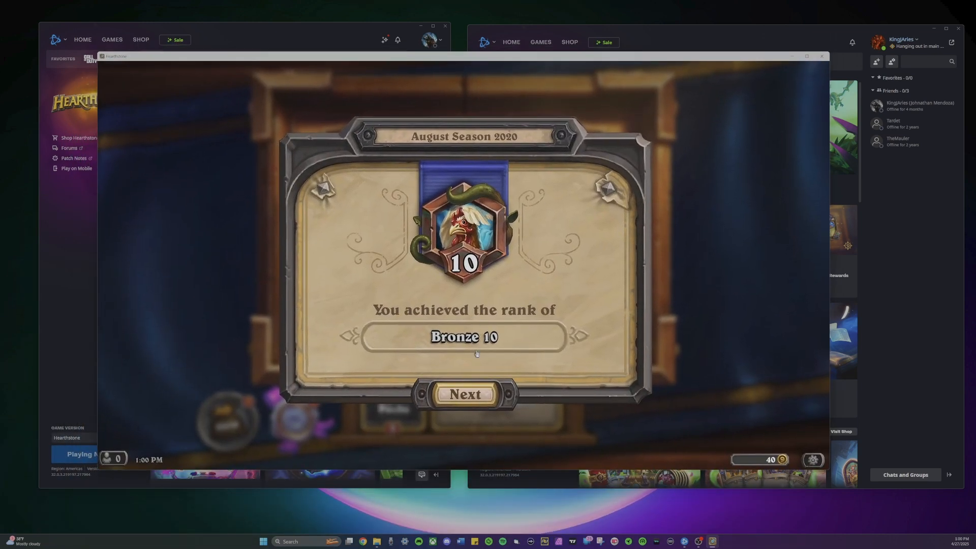
click(464, 395)
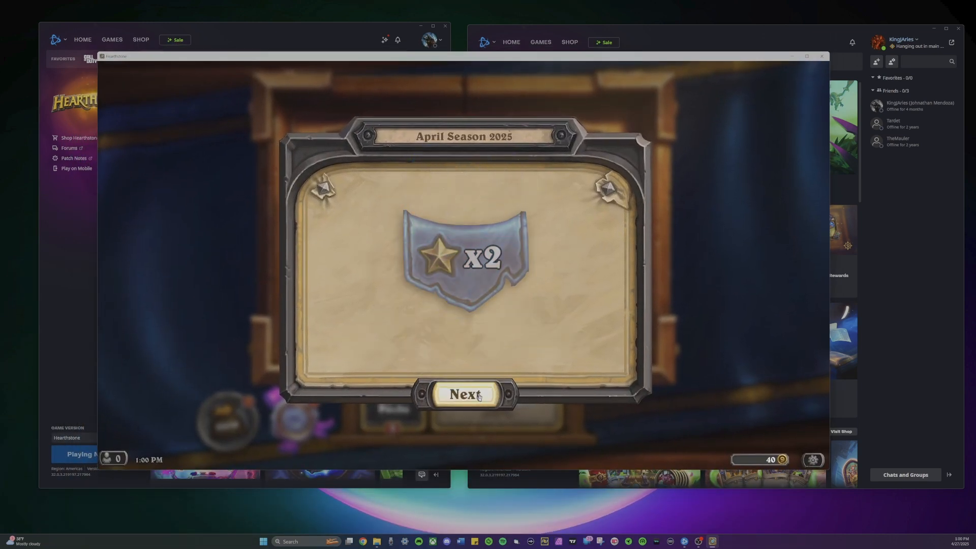
click(463, 394)
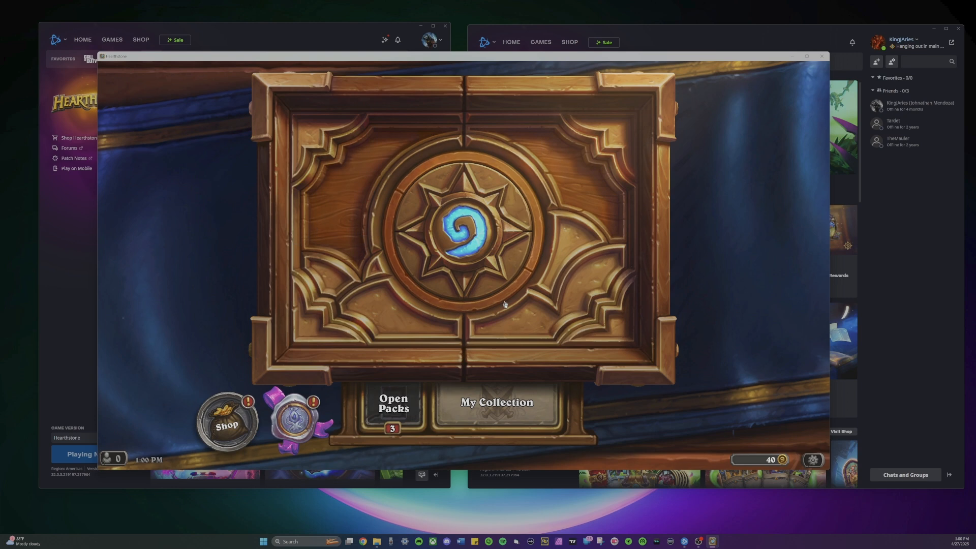
mouse_move(384, 383)
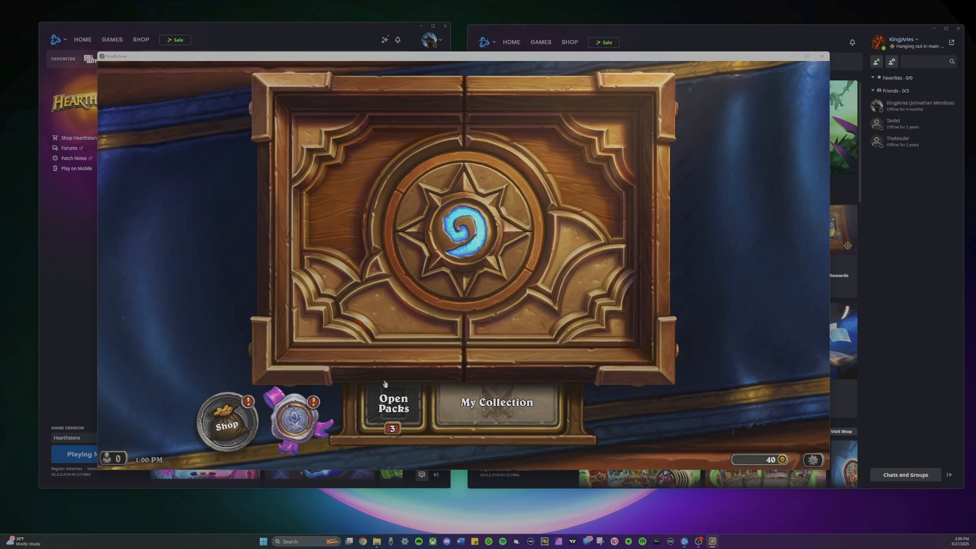
Go to Open Packs and open the first two catch-up packs of 50 cards each
click(392, 404)
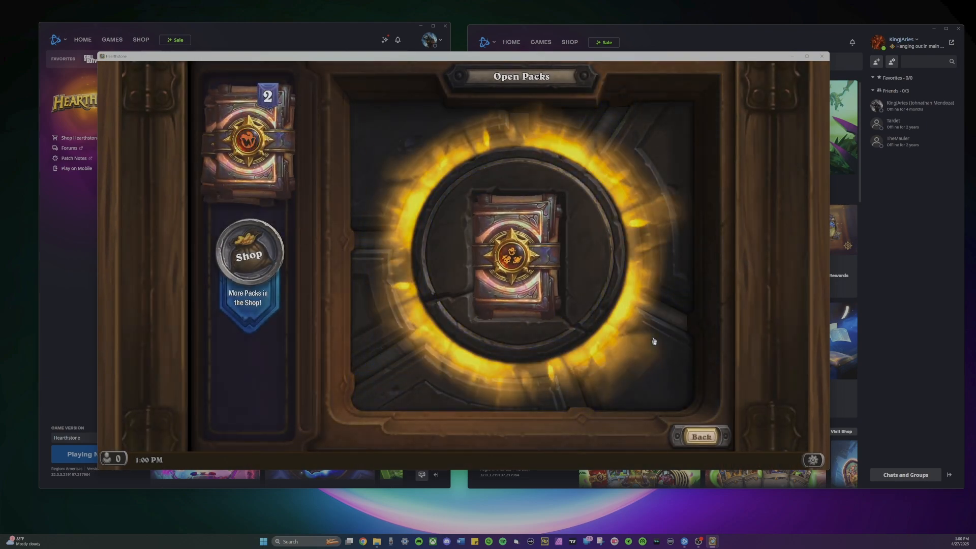
click(520, 249)
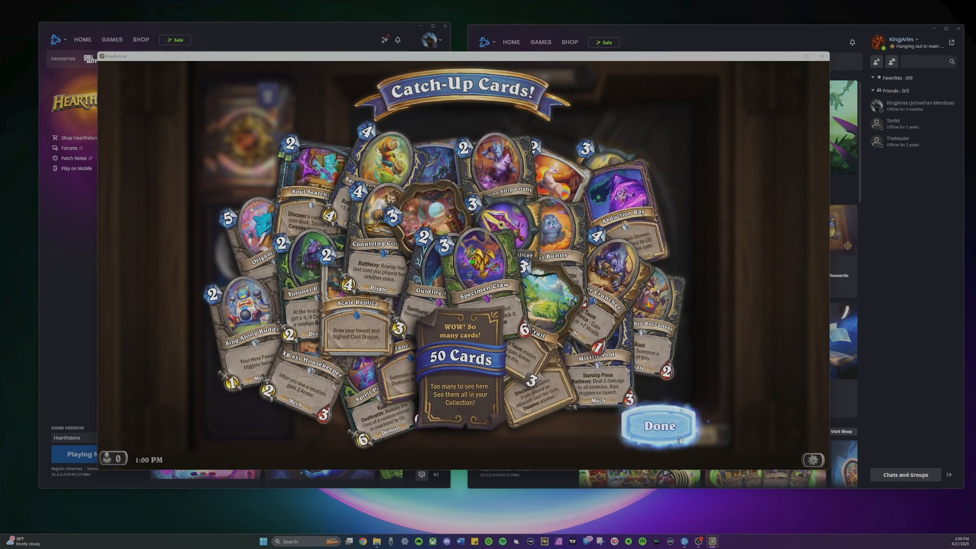
click(659, 426)
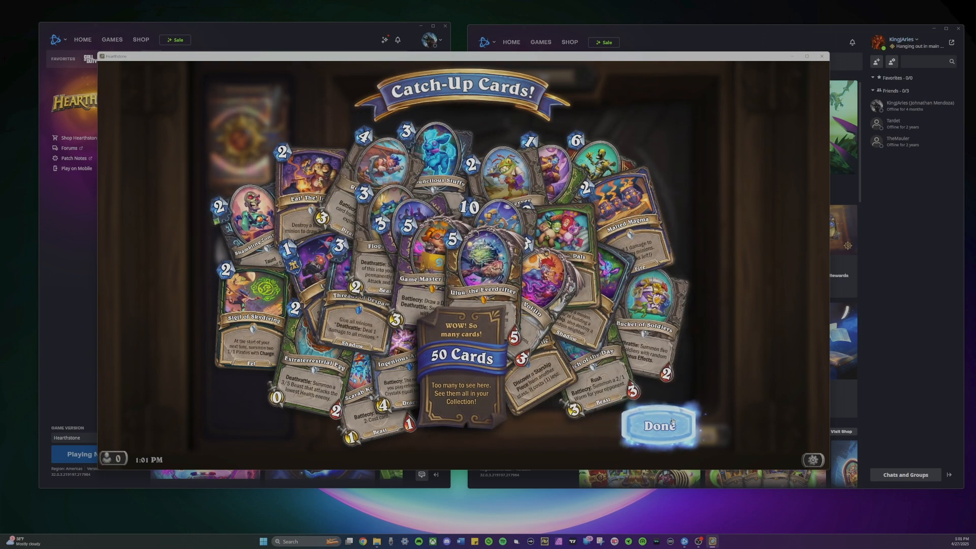
click(657, 426)
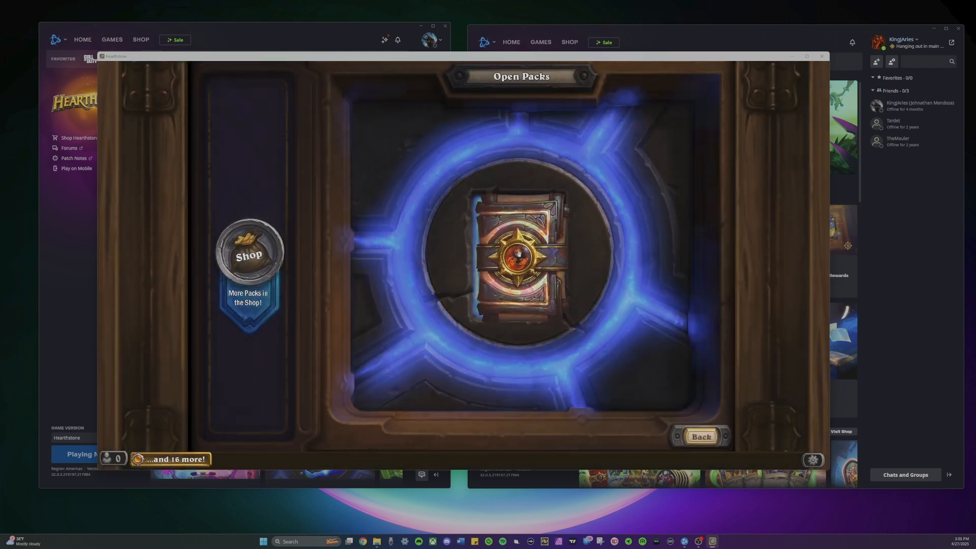
Open the final 50-card catch-up pack and dismiss it, earning Paradise Neutral Collector Tier 2
click(521, 252)
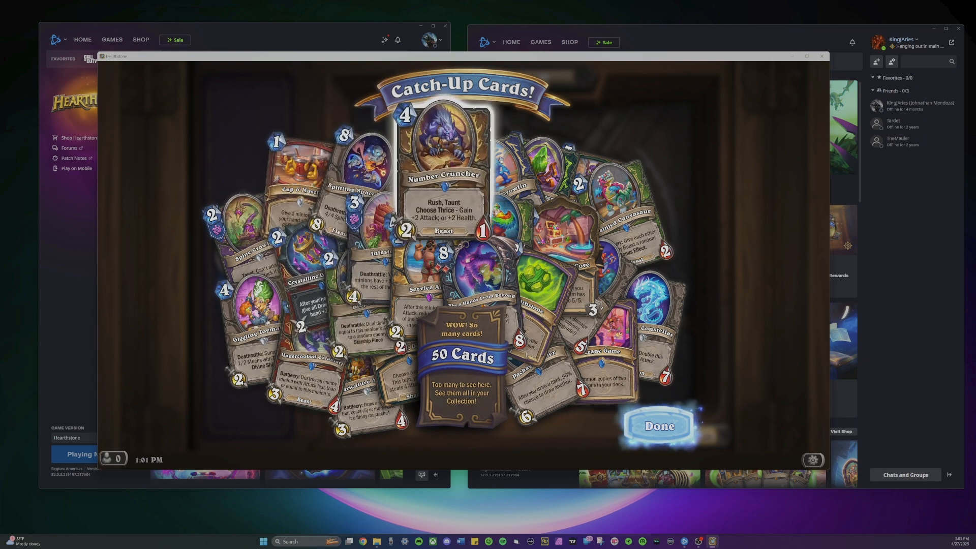
click(657, 426)
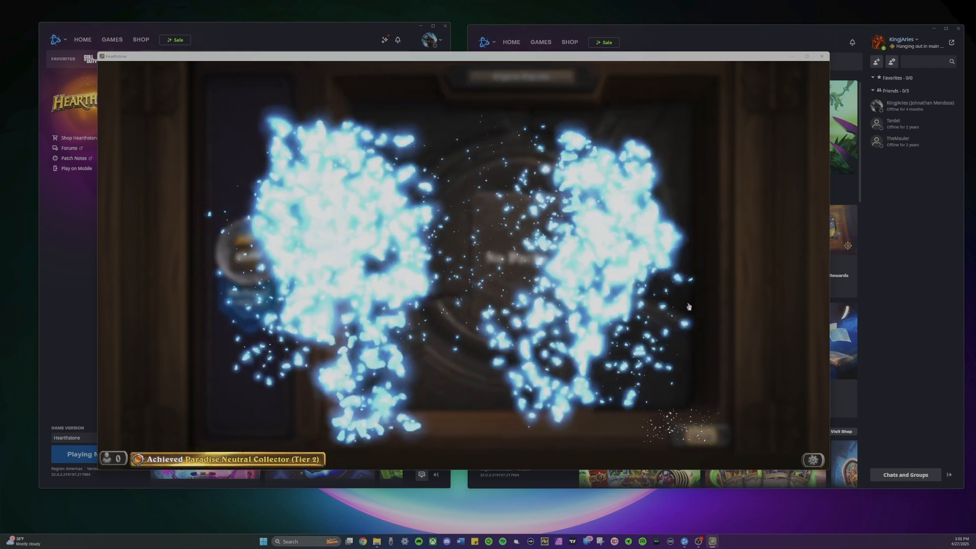